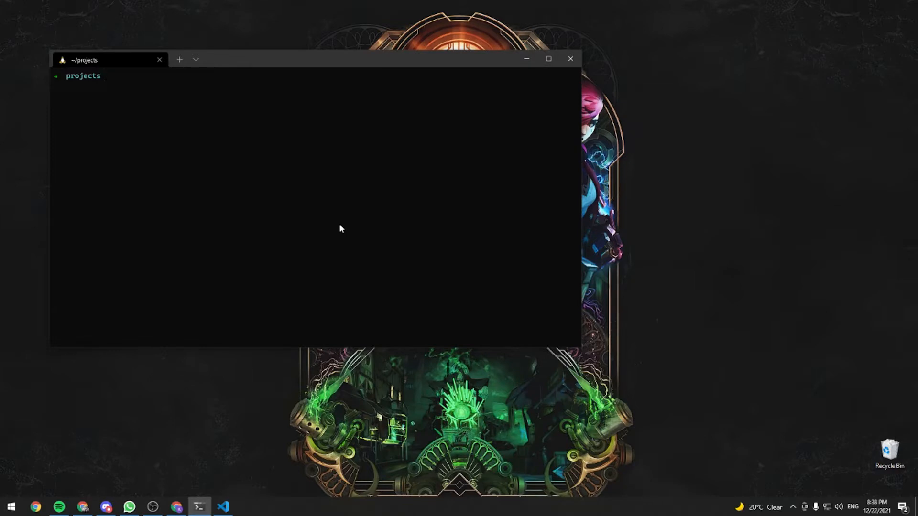
- Run npx create-next-app --typescript nft-marketplace to scaffold the TypeScript app
type("n")
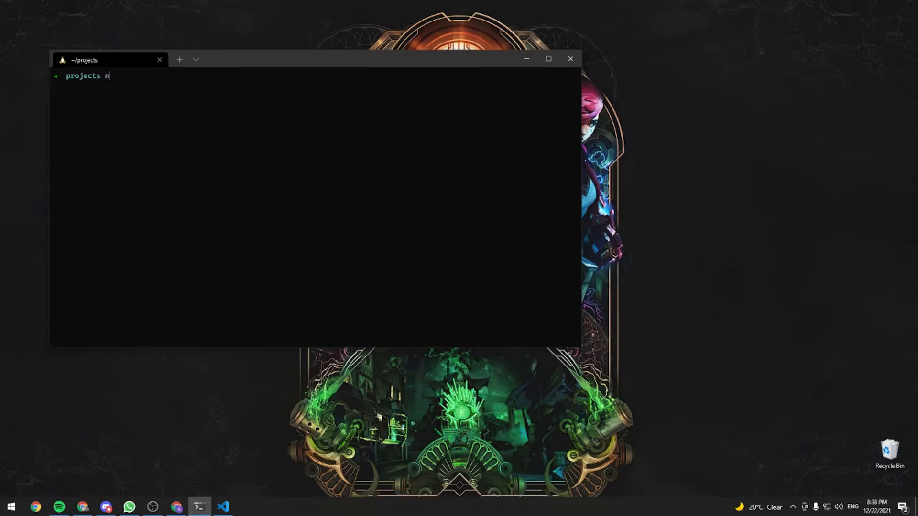
type("p")
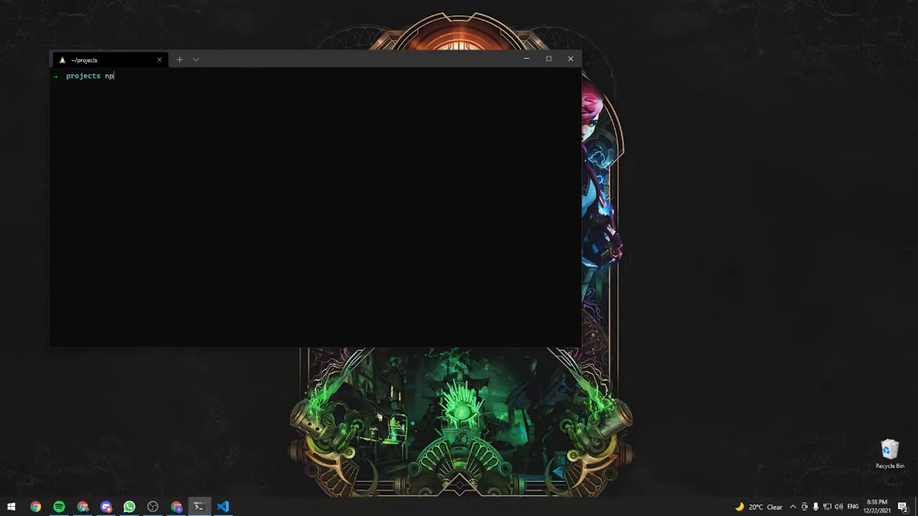
type("x create-nex")
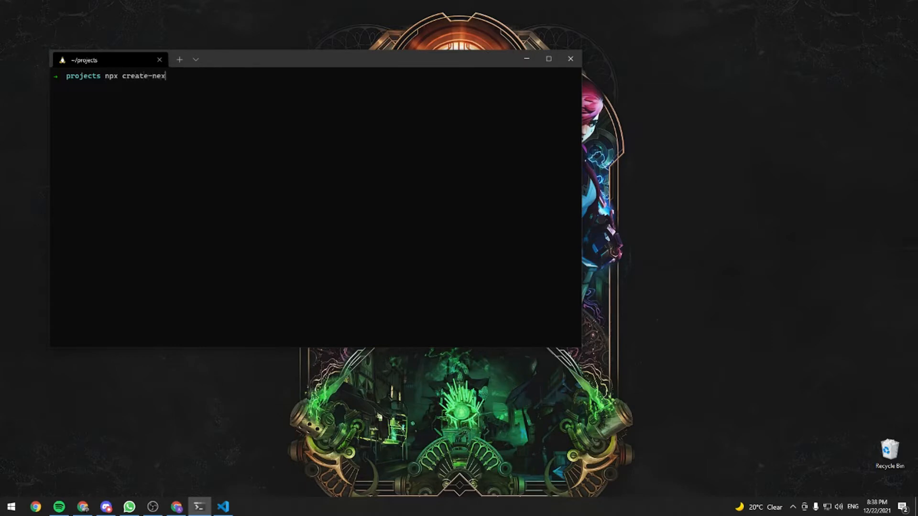
type("t-app --tyep")
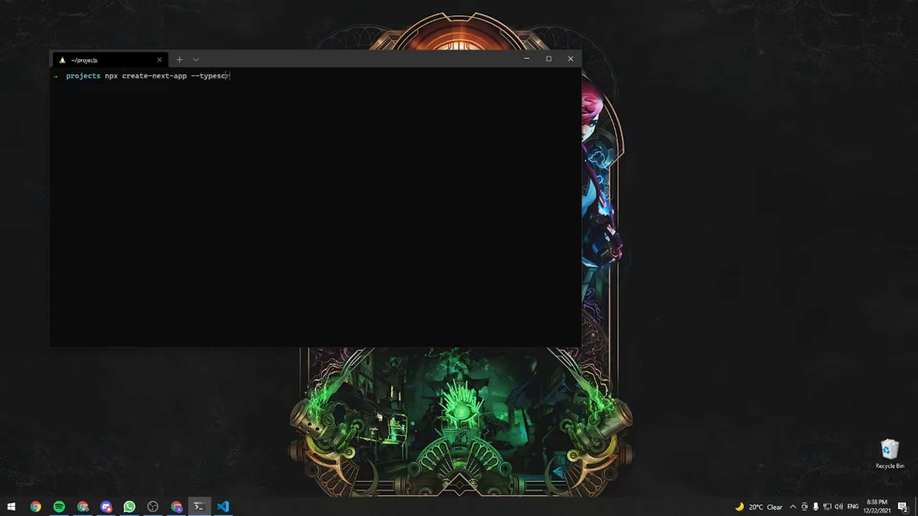
type("ipt")
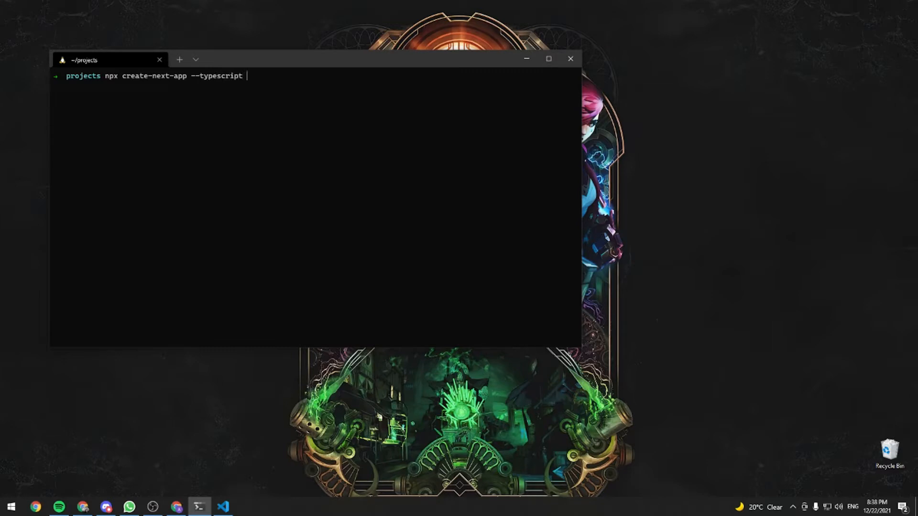
type("nf")
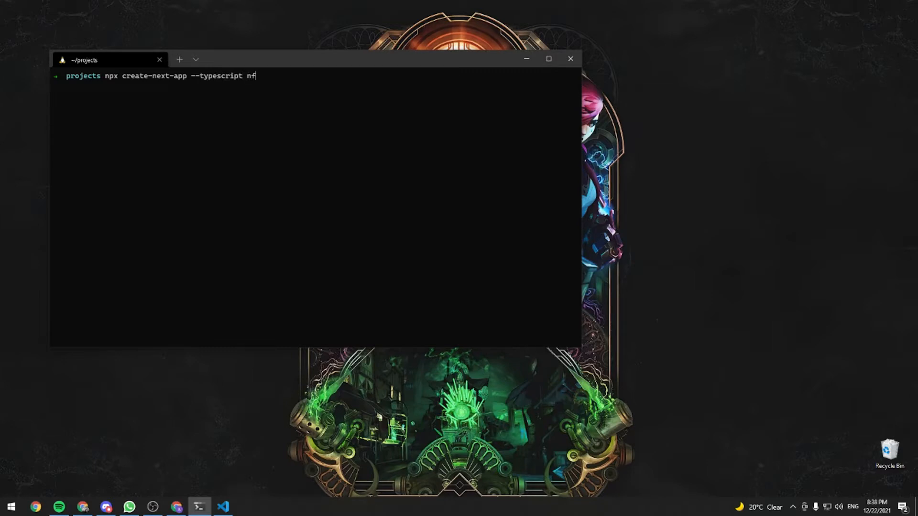
type("t-m")
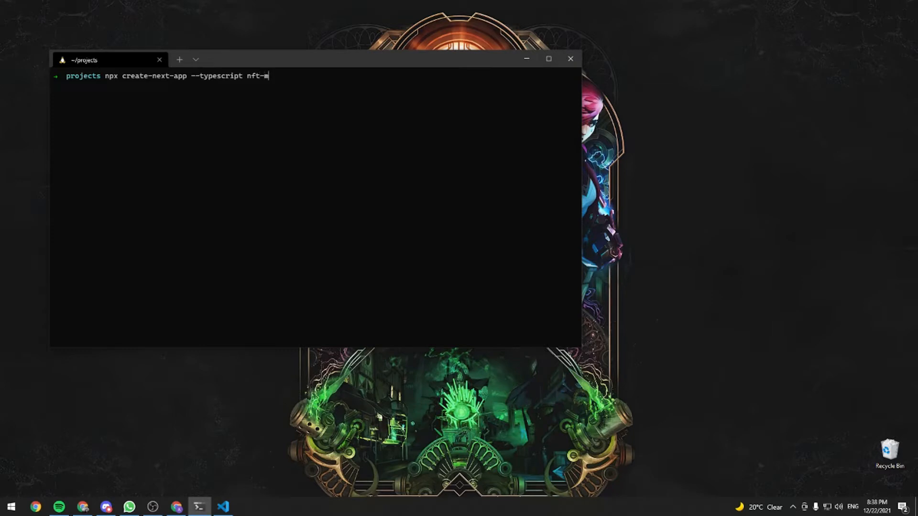
type("arketplac")
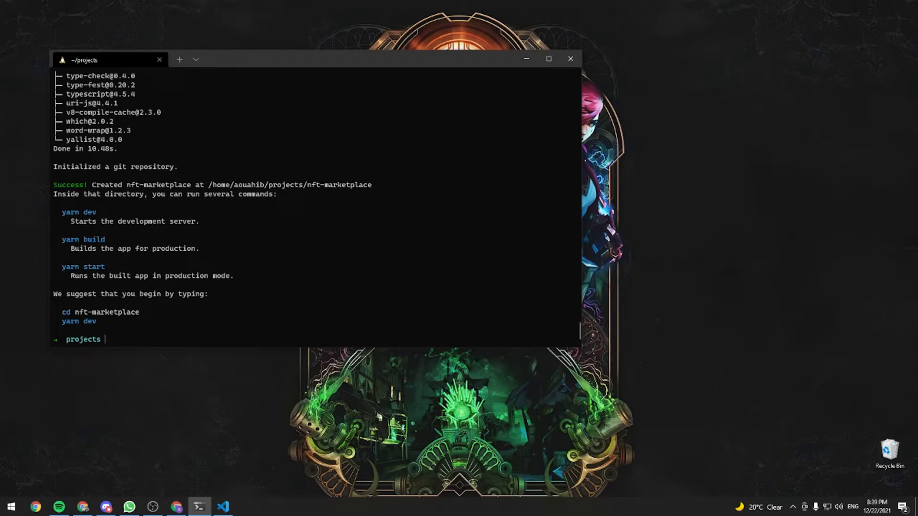
- Change into nft-marketplace and run the yarn add of blockchain dev packages like solc and secp256k1
type("cd")
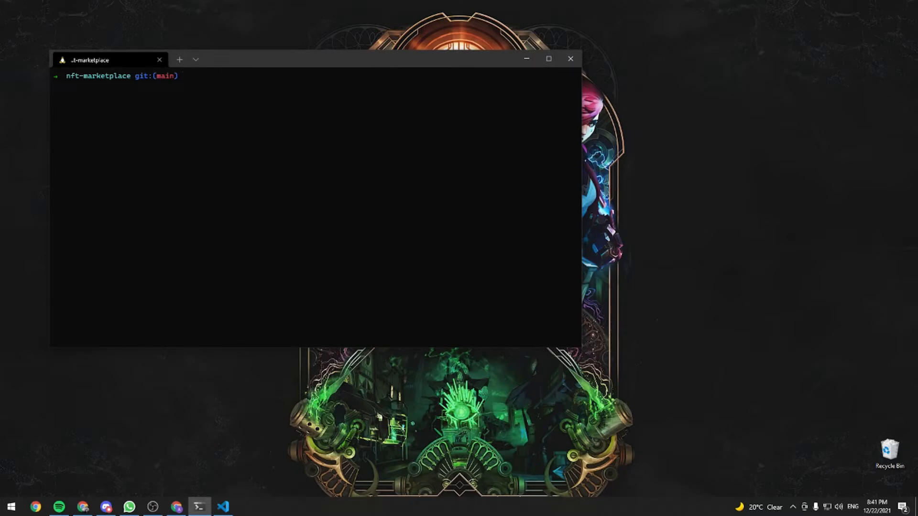
type("n")
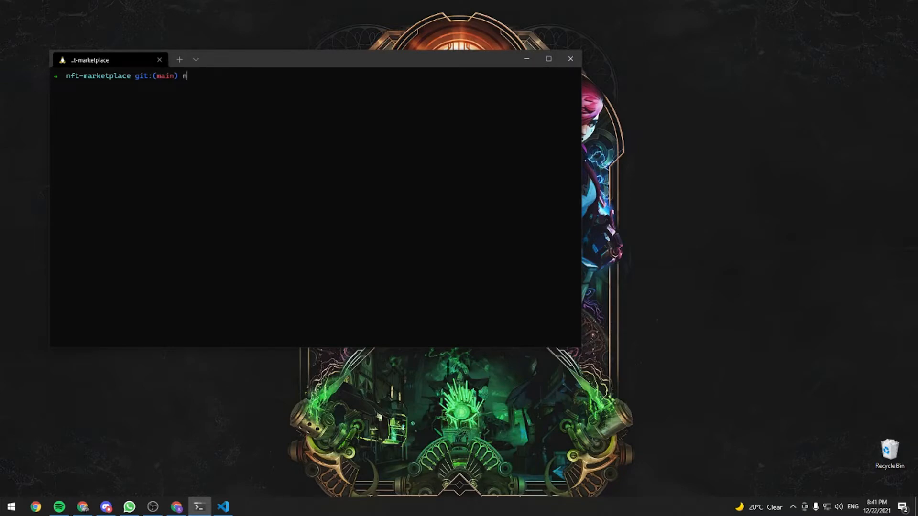
key("Backspace")
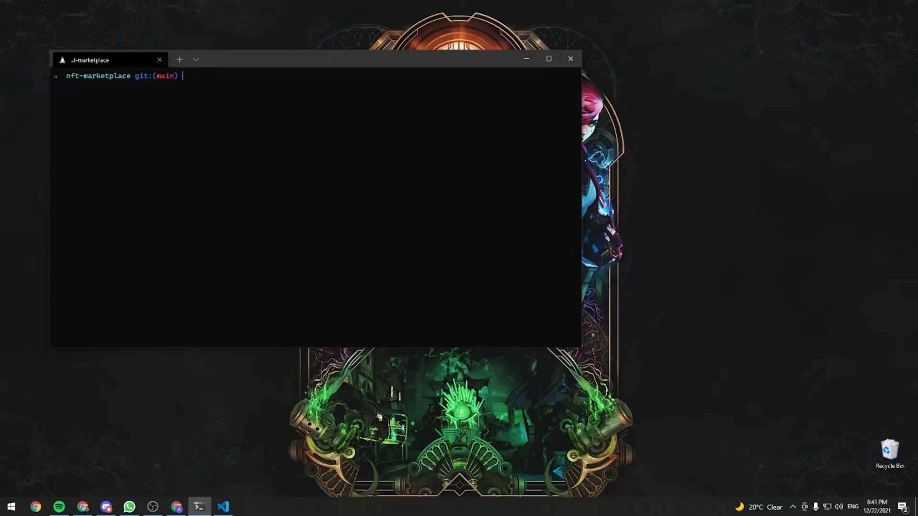
type("yarb")
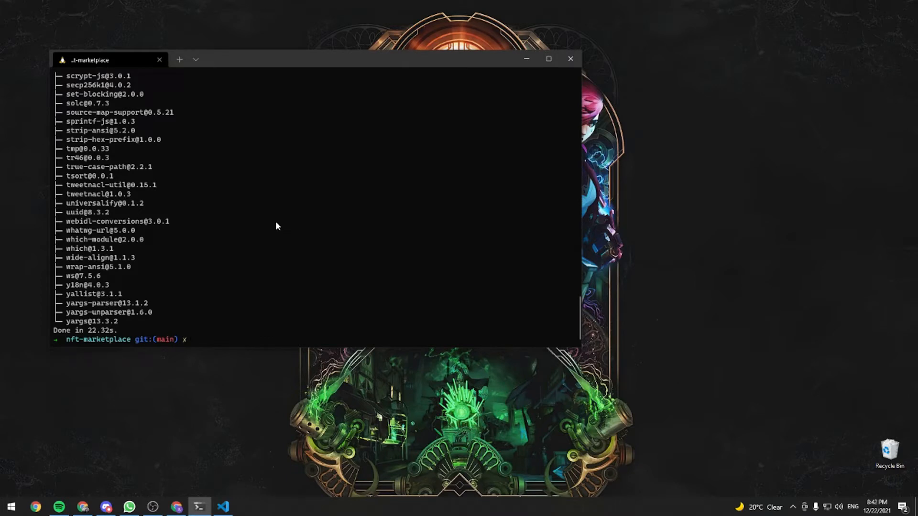
- Run npx hardhat, creating the advanced TypeScript sample project with a .gitignore
type("npx hardhat")
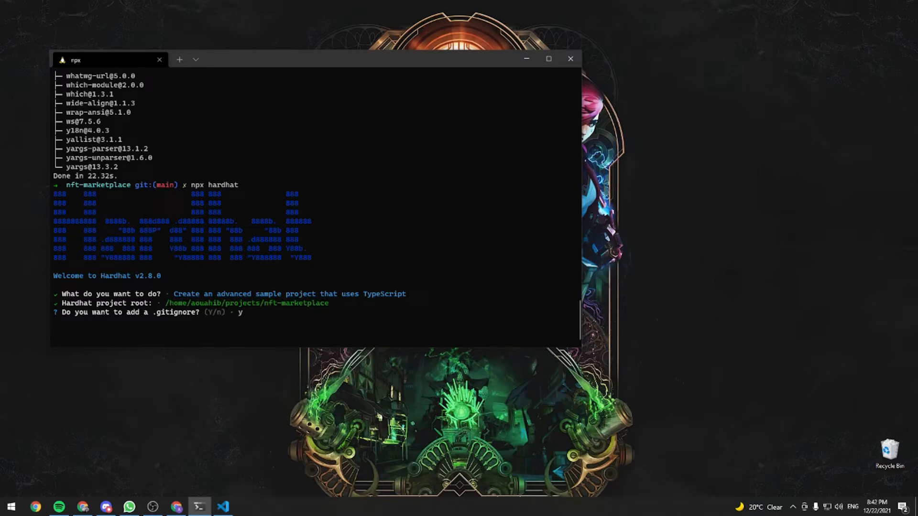
key("enter")
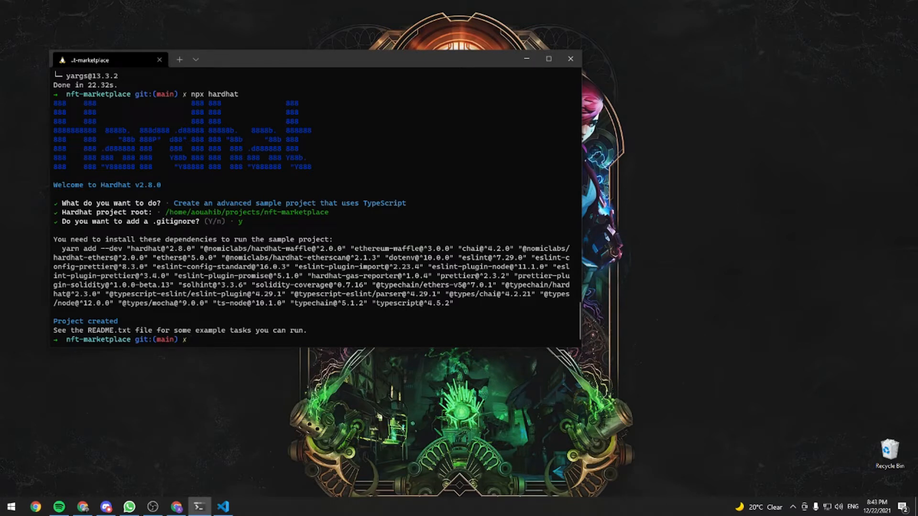
mouse_move(276, 225)
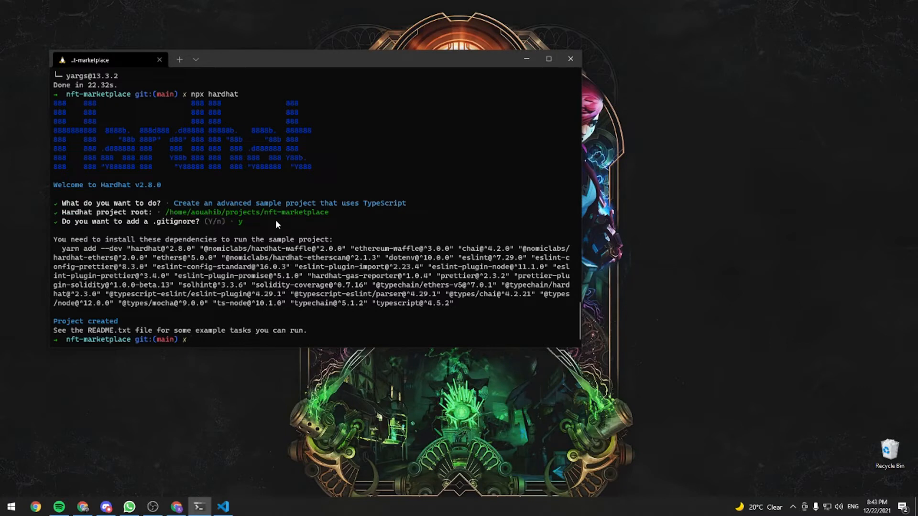
- Launch VS Code on the project and open hardhat.config.ts from the Explorer
type("code")
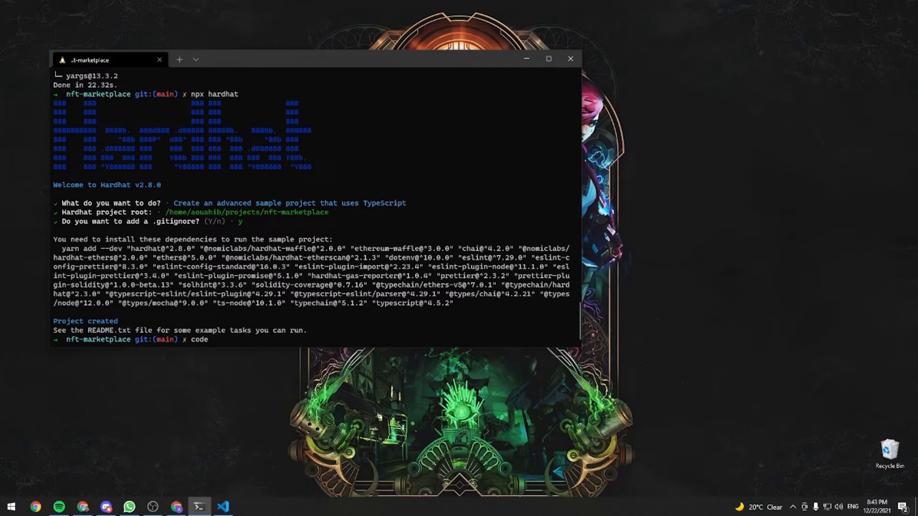
type("c")
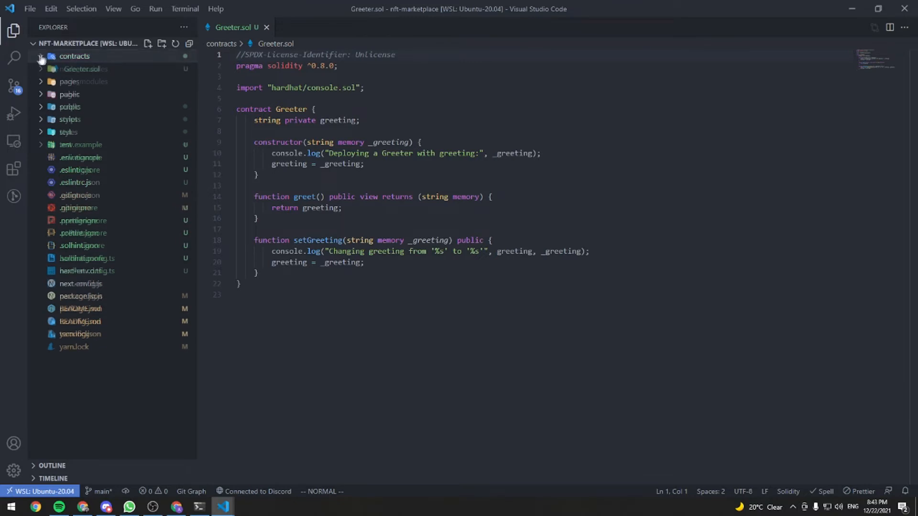
left_click(74, 55)
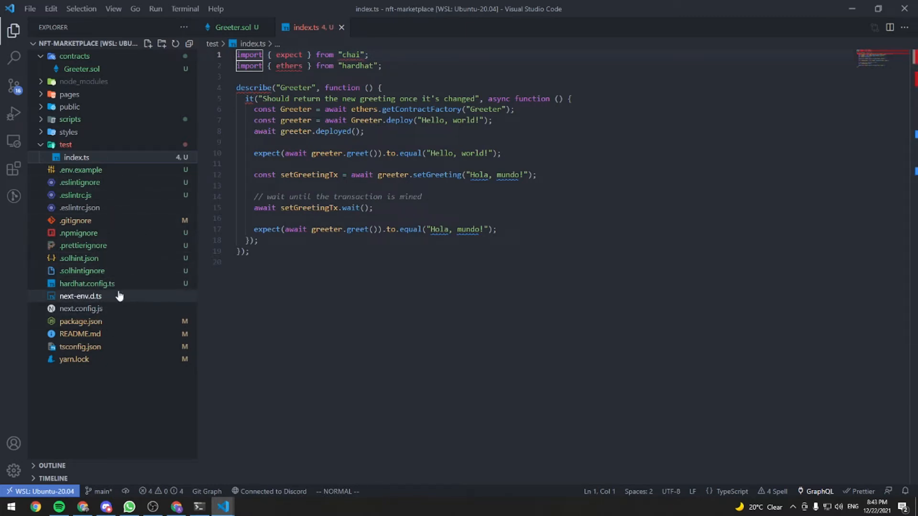
left_click(87, 283)
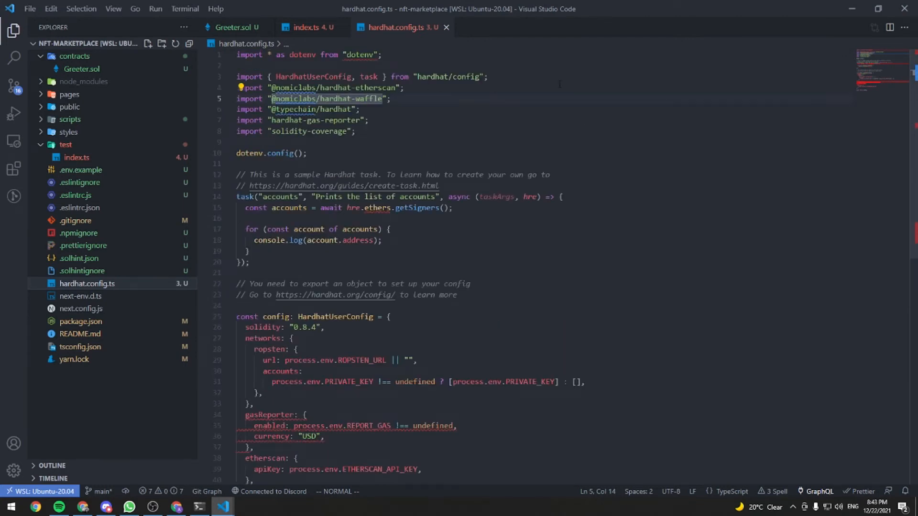
- Delete the gasReporter and etherscan blocks, leaving the solidity version and ropsten network
scroll("down", 3)
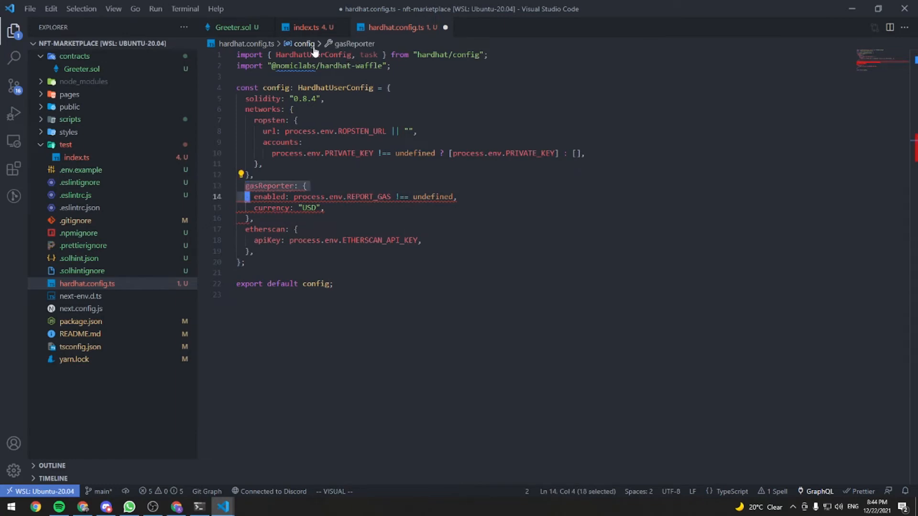
key("Delete")
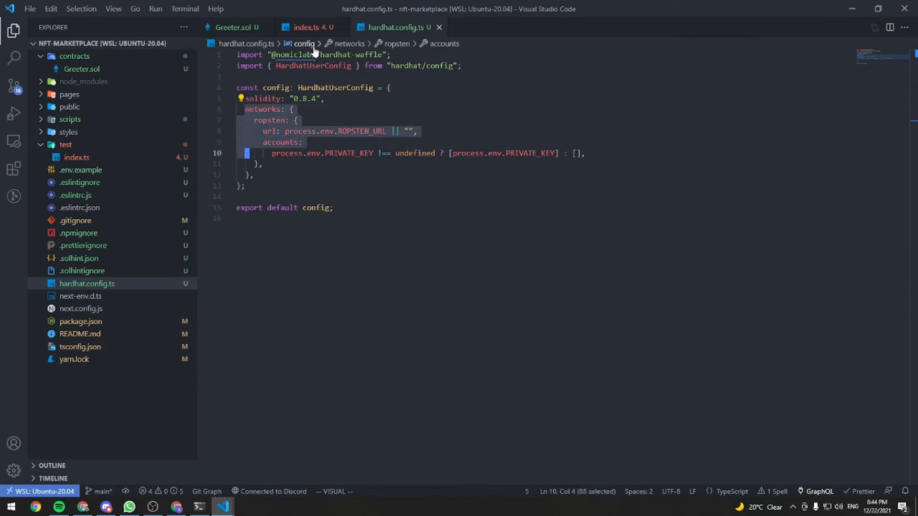
key("Escape")
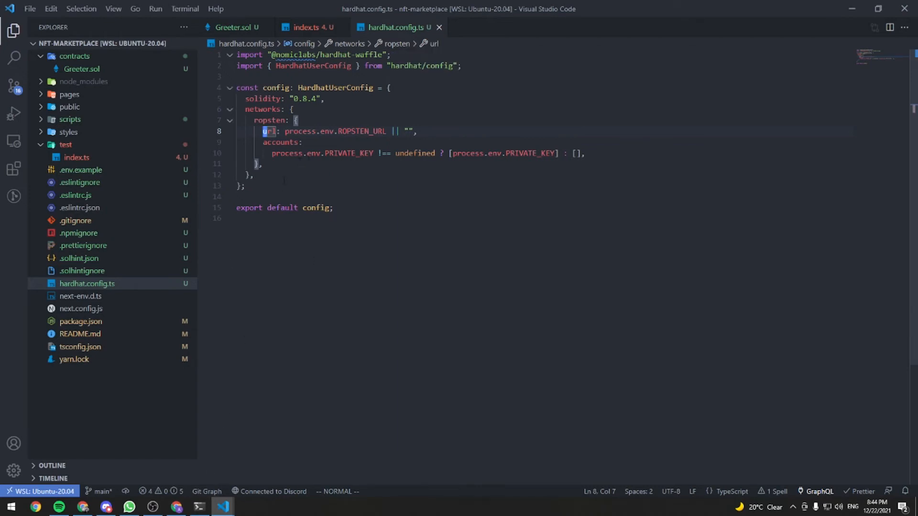
left_click(310, 27)
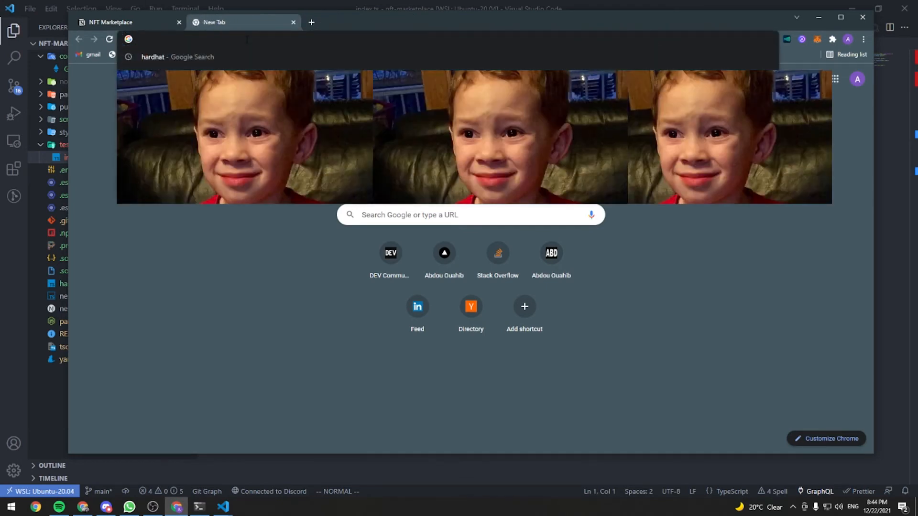
- Find the plugins-and-dependencies install command in hardhat.org's Setting up a project guide
type("hardhat.org/getting-started/")
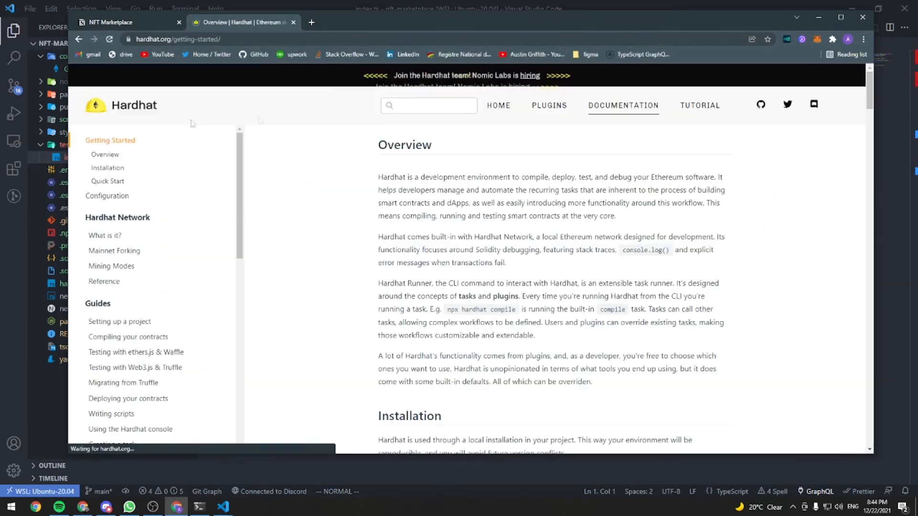
left_click(120, 322)
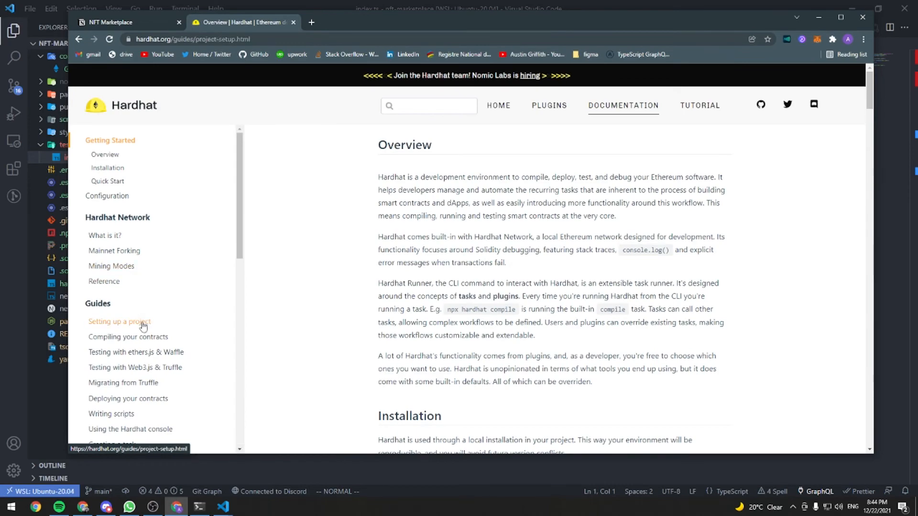
left_click(120, 321)
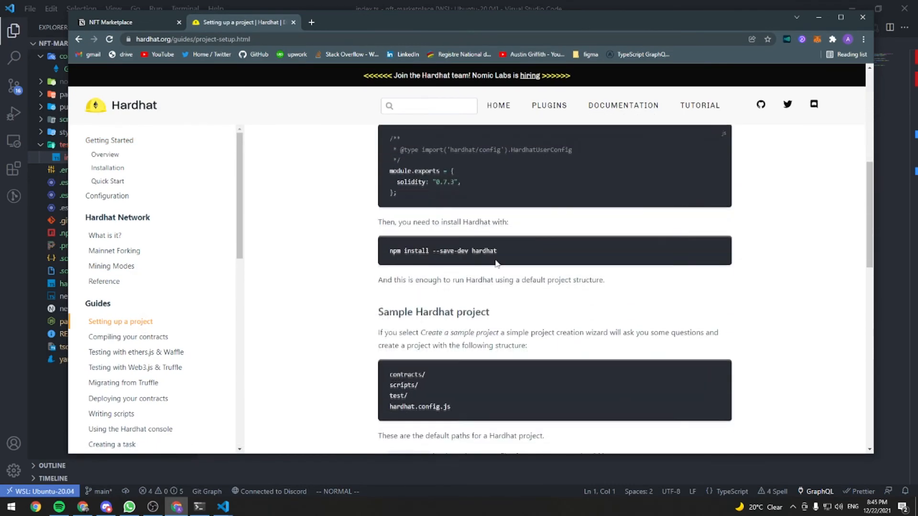
scroll("down", 3)
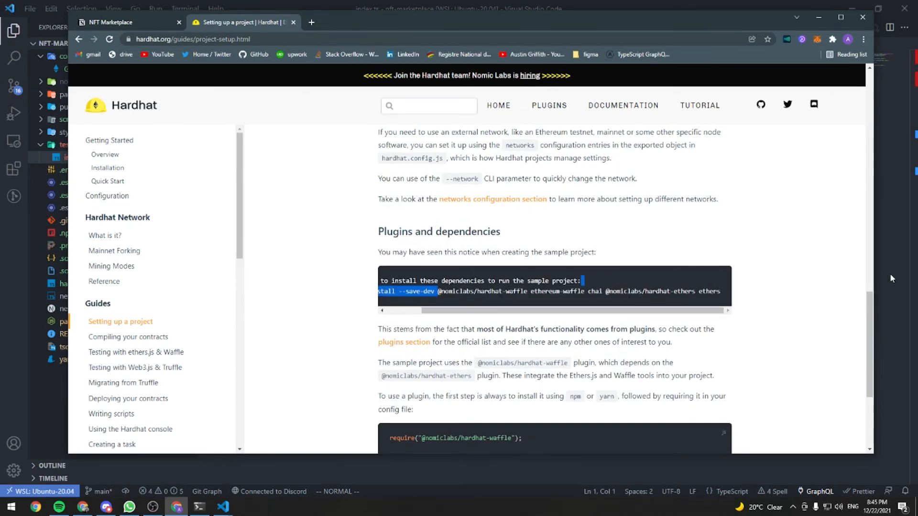
left_click(222, 507)
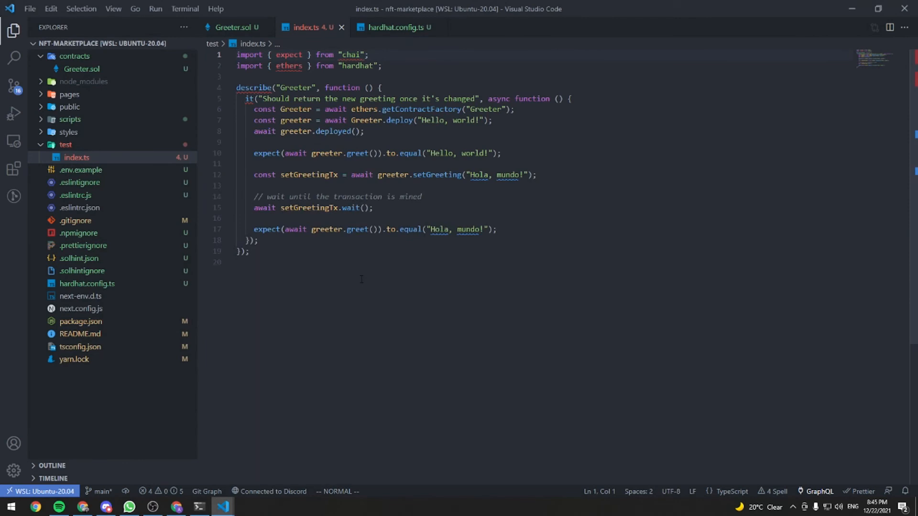
left_click(264, 262)
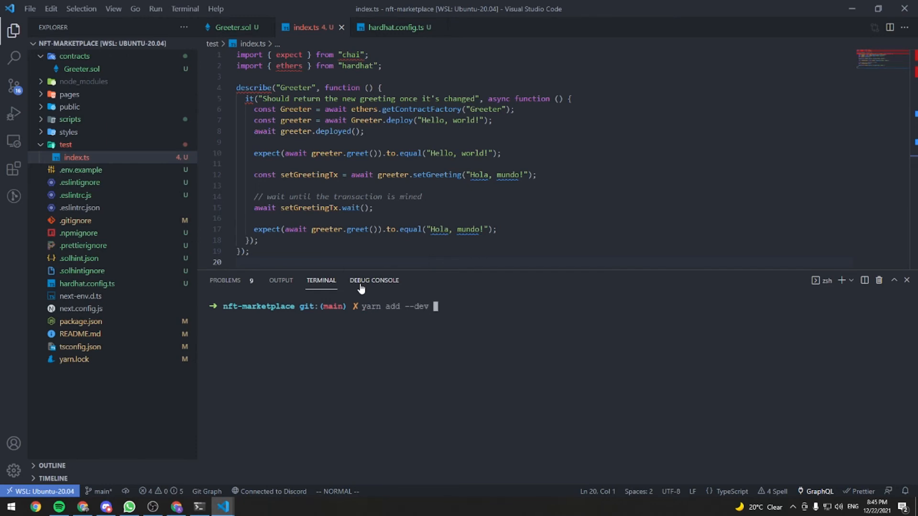
type("@nomiclabs/hardhat-waffle ethereum-waffle chai @nomiclabs/hardhat-ethers ethers")
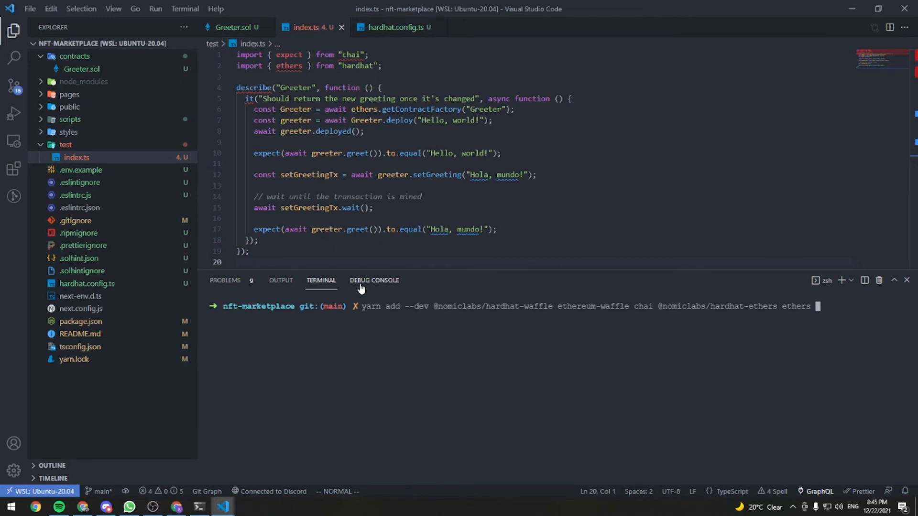
type("ts-node @types/mo")
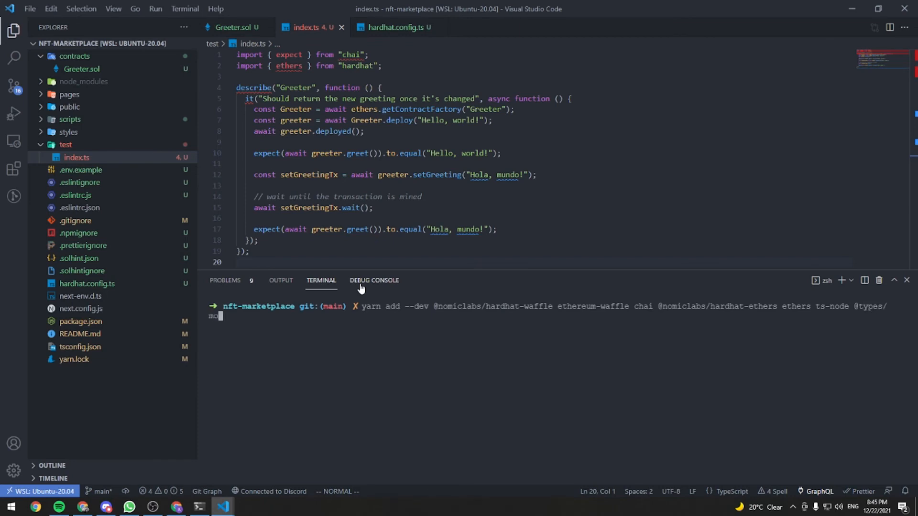
type("cha")
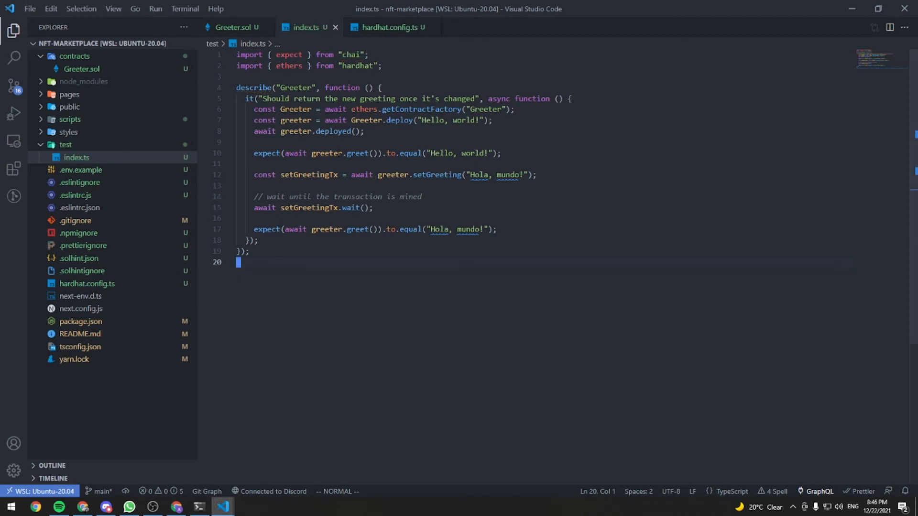
- Glance at Greeter.sol, return to index.ts and run npx hardhat test
left_click(232, 27)
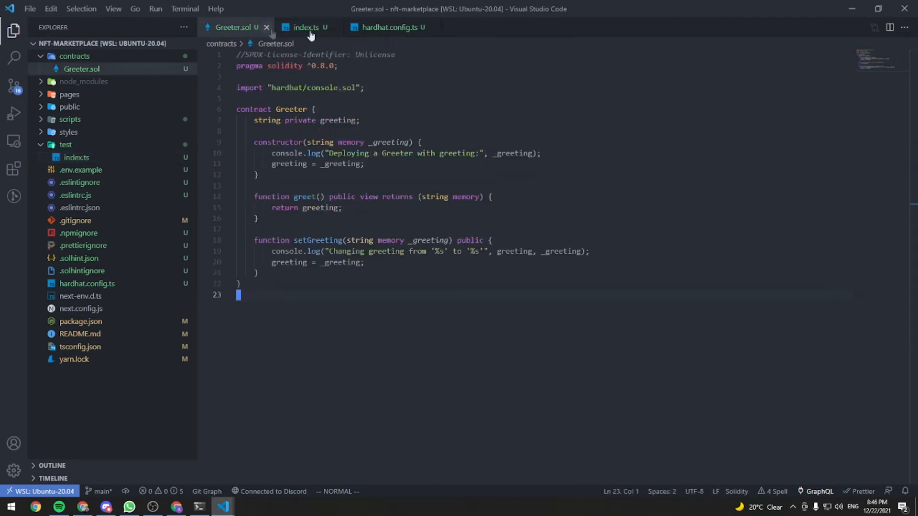
left_click(305, 27)
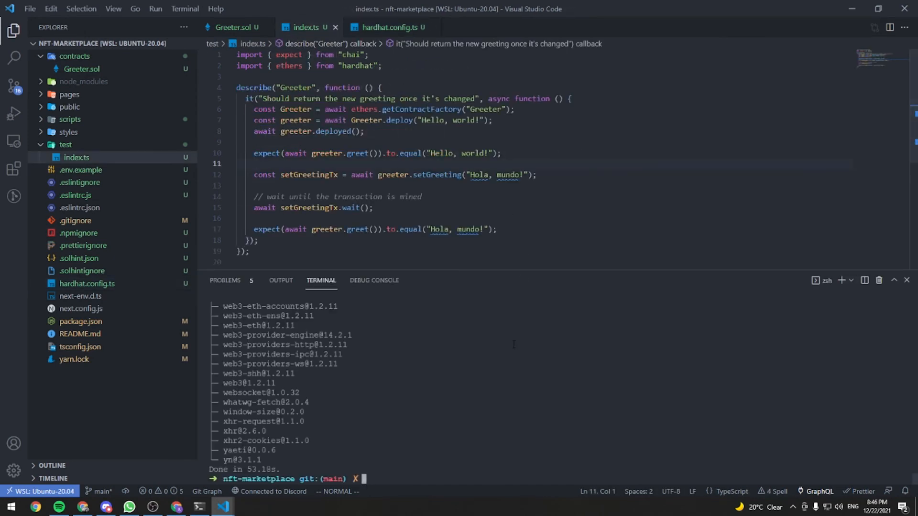
type("npx ha")
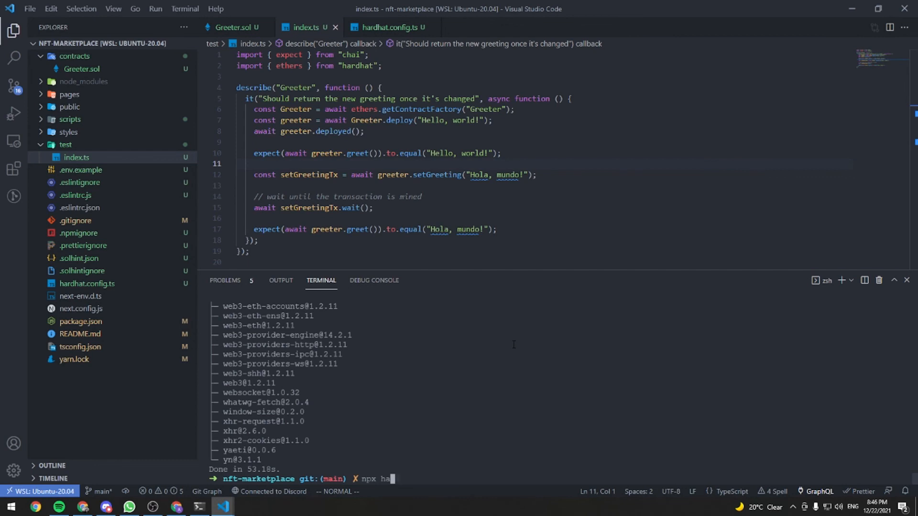
type("rdhat test")
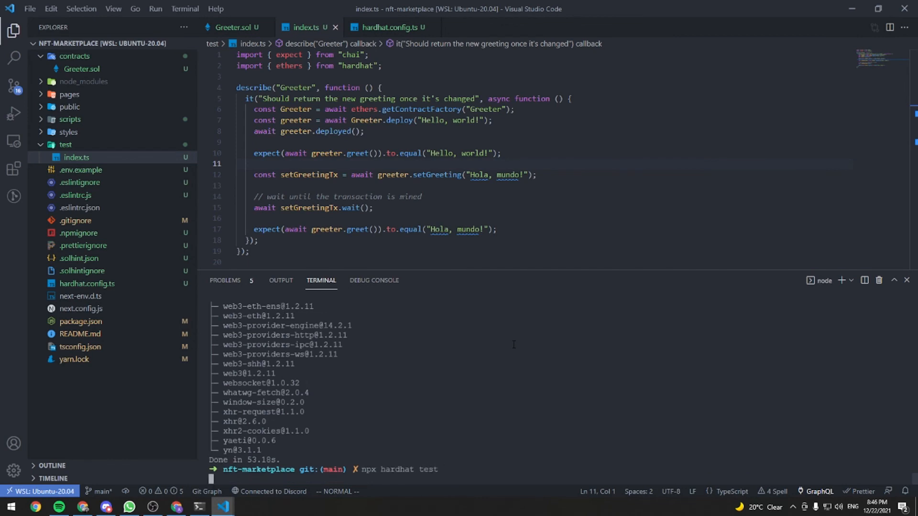